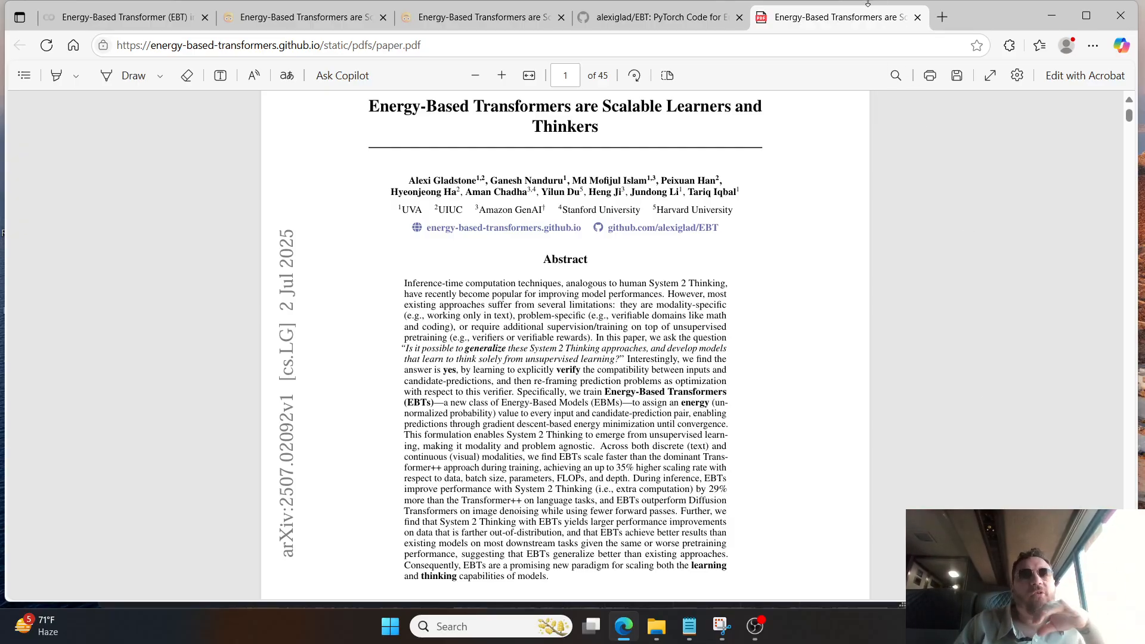
Step: Switch from the EBT GitHub repository tab to the author's alexiglad.github.io blog post
click(657, 17)
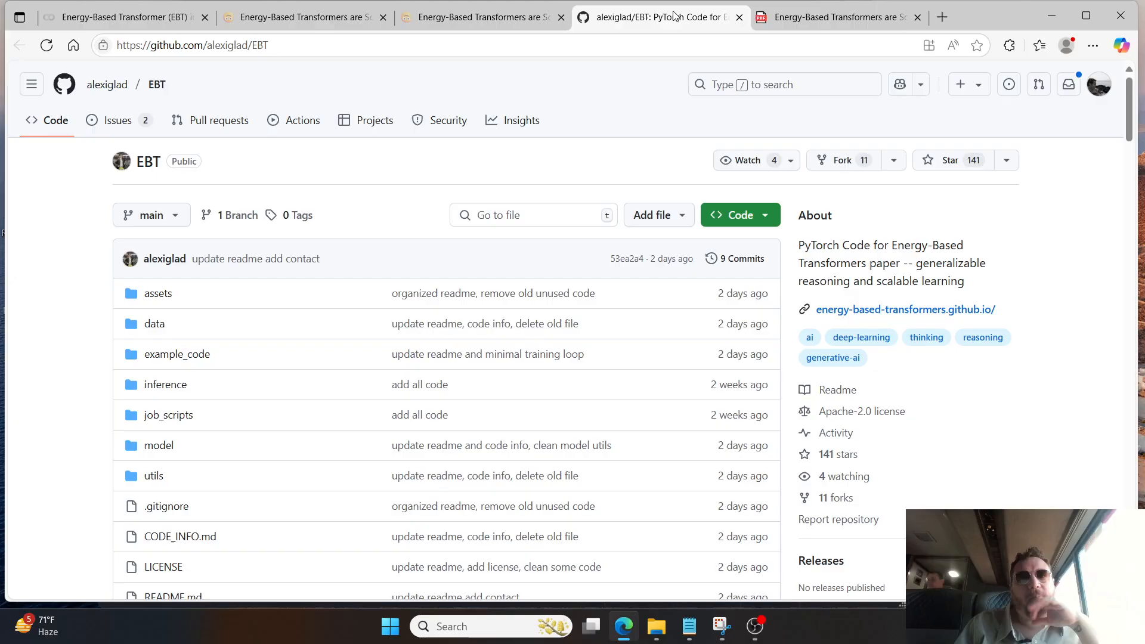
click(482, 17)
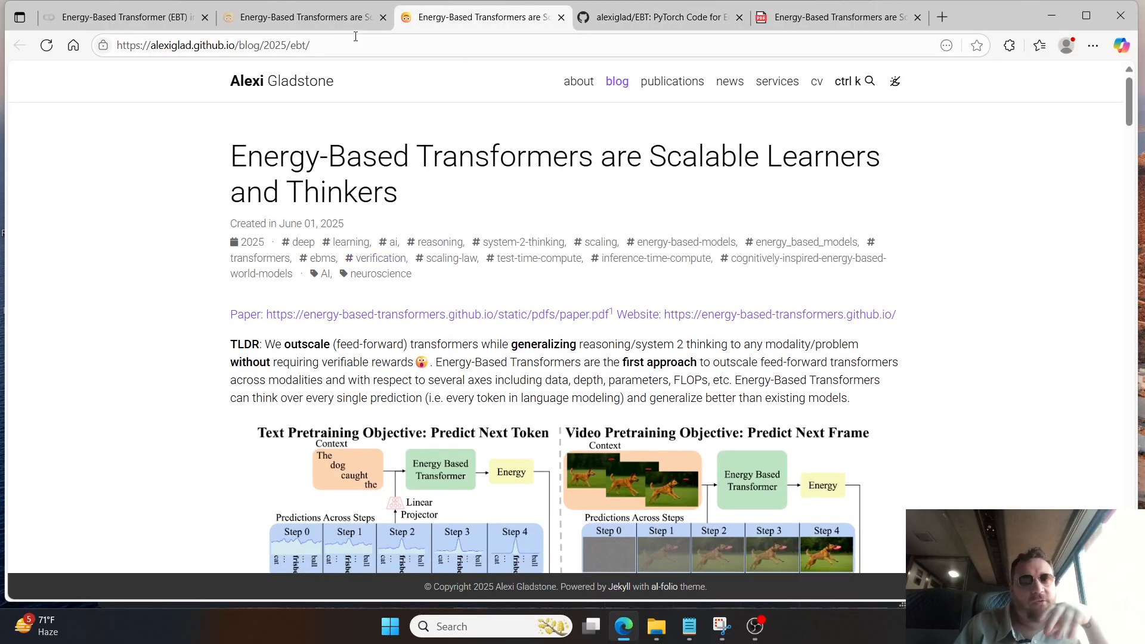
Step: Skim the project site's TL;DR and Abstract, then bring up the Colab EBT notebook
click(299, 17)
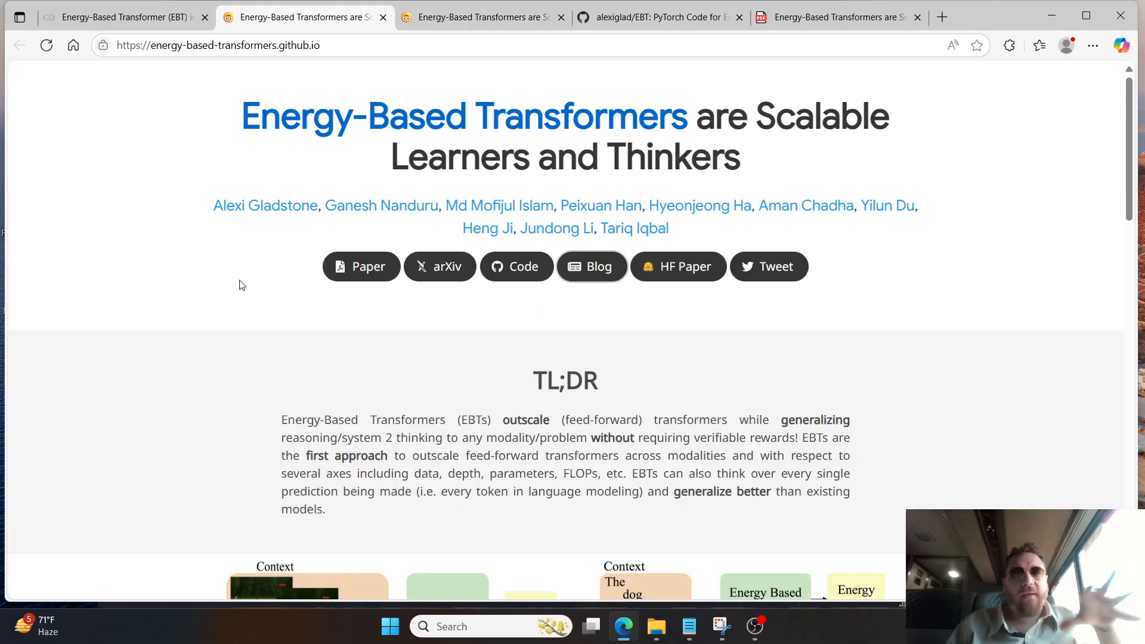
scroll(down, 3)
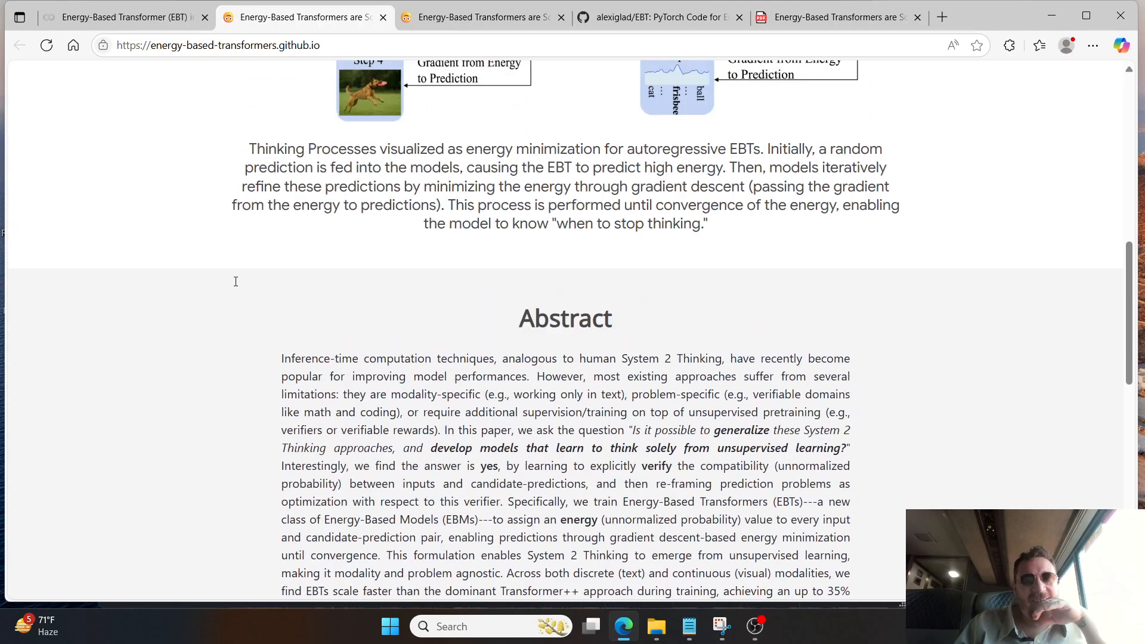
scroll(up, 3)
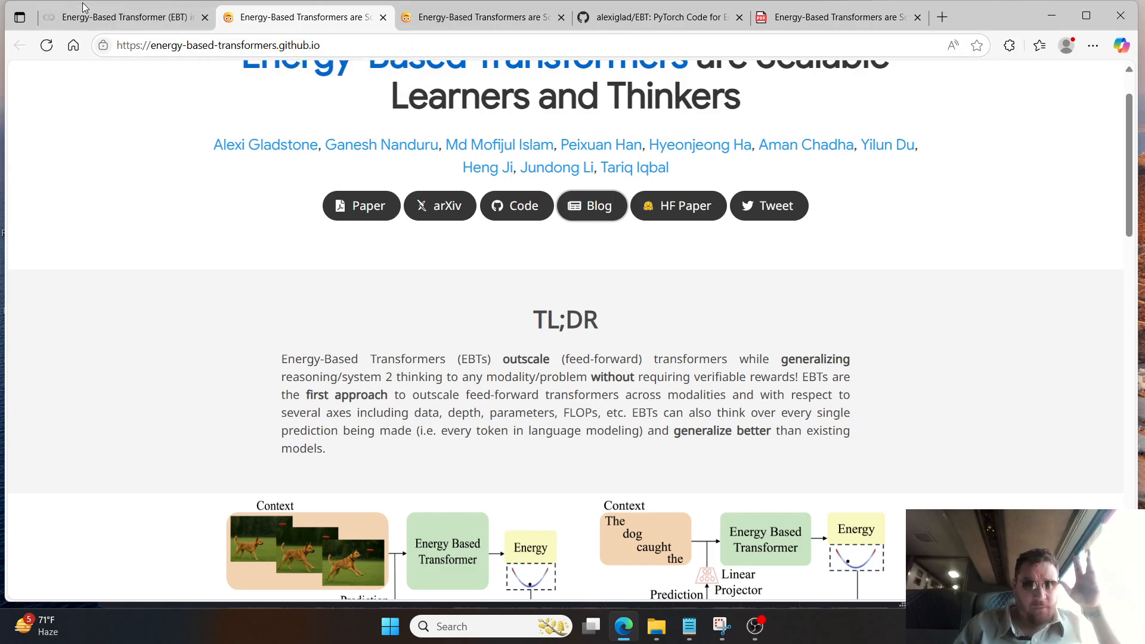
click(124, 17)
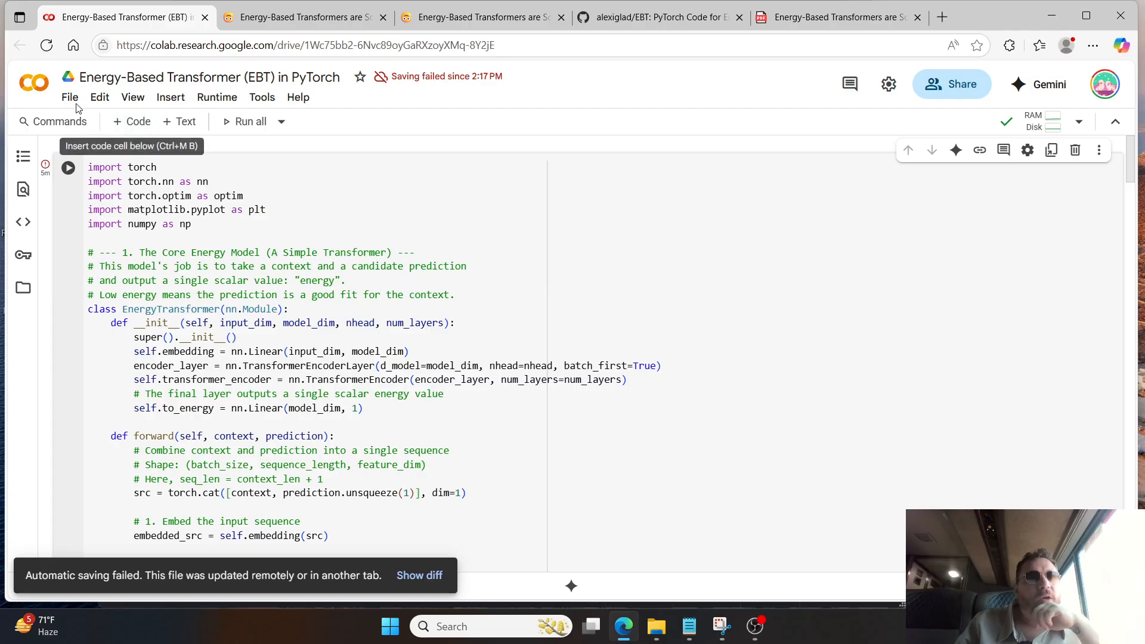
Step: Reload the notebook to clear the saving failure and run the EnergyTransformer code cell
click(46, 45)
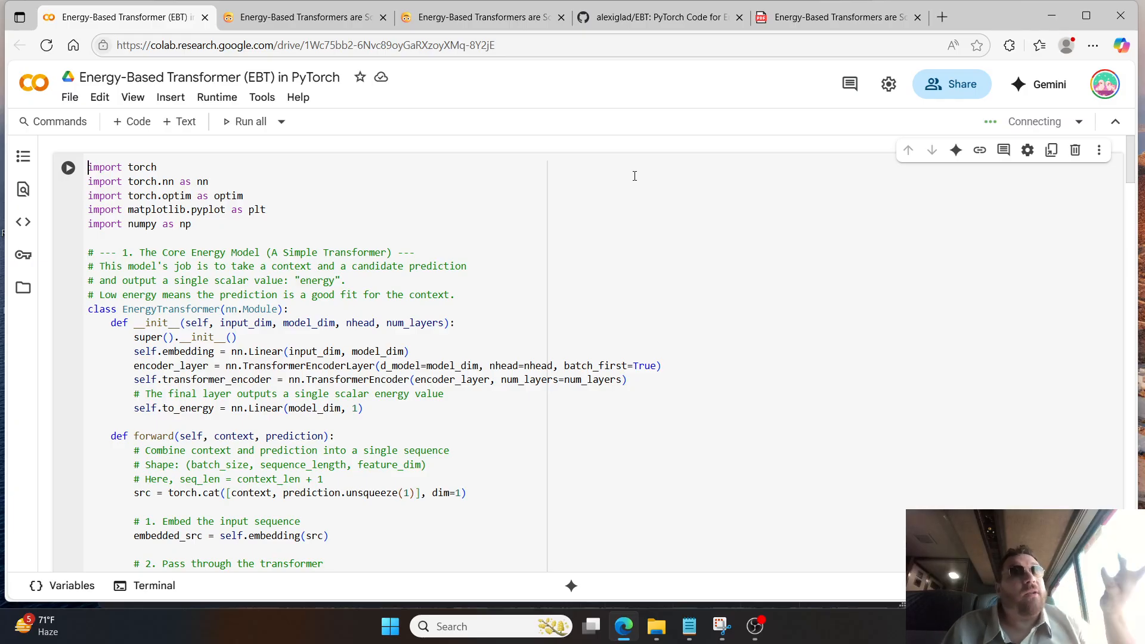
click(68, 167)
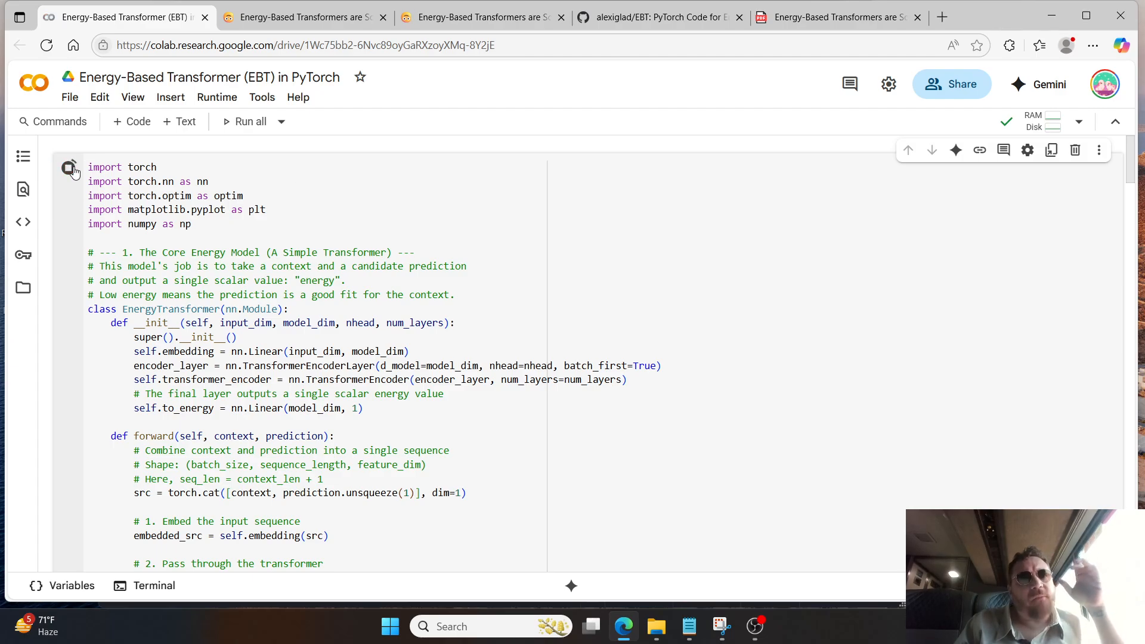
click(69, 167)
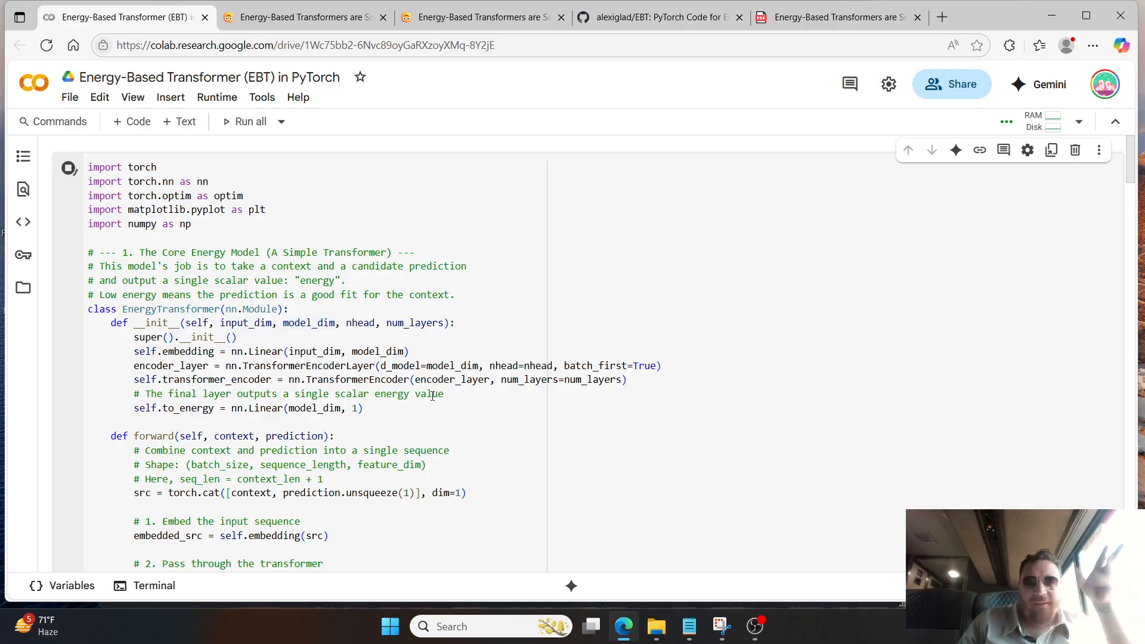
scroll(down, 3)
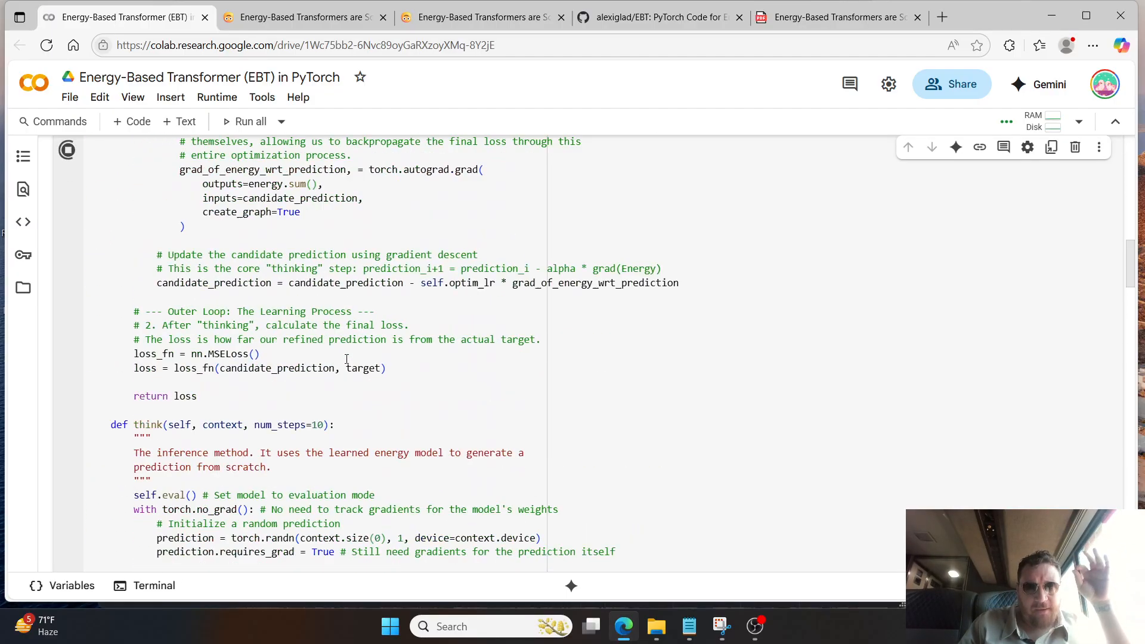
scroll(down, 3)
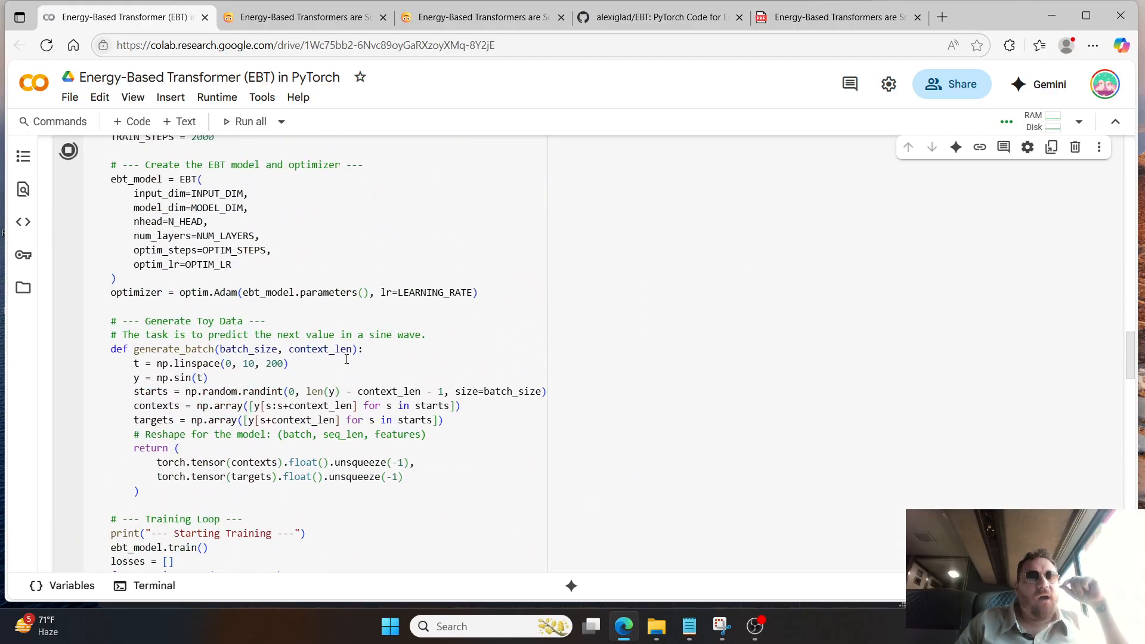
scroll(down, 3)
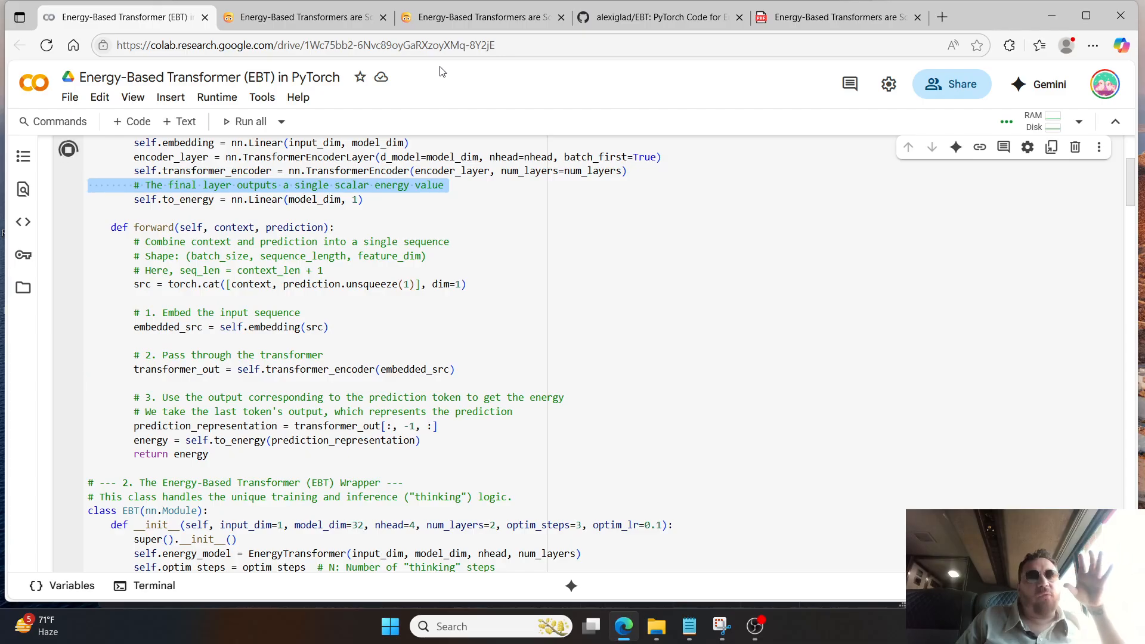
Step: Read through the EBT repository README, highlighting text in its description
click(658, 16)
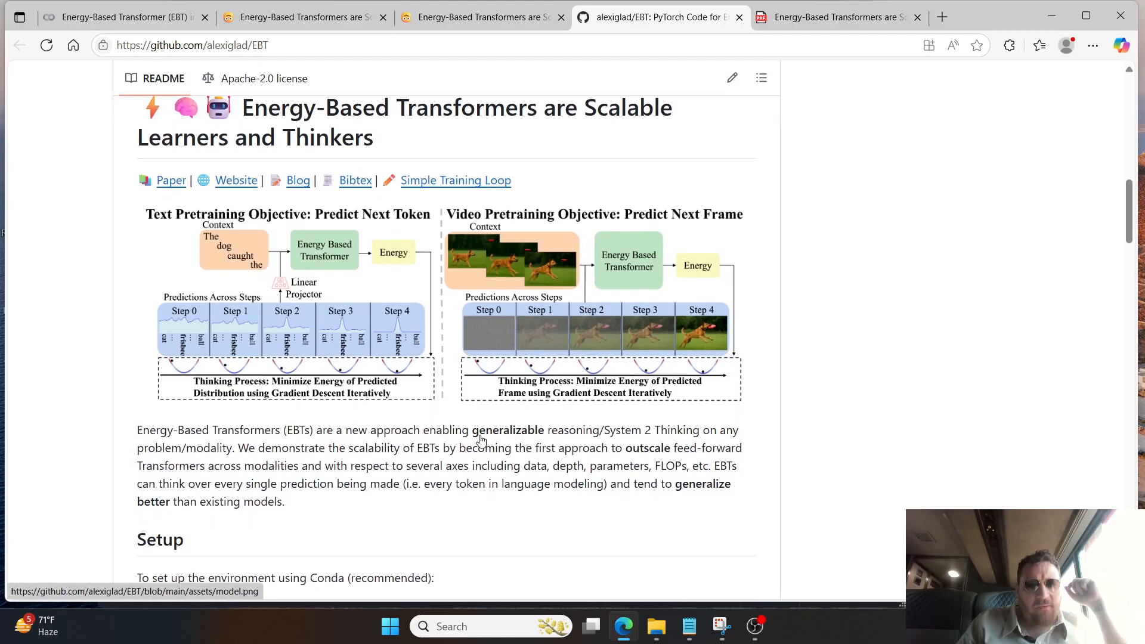
scroll(down, 3)
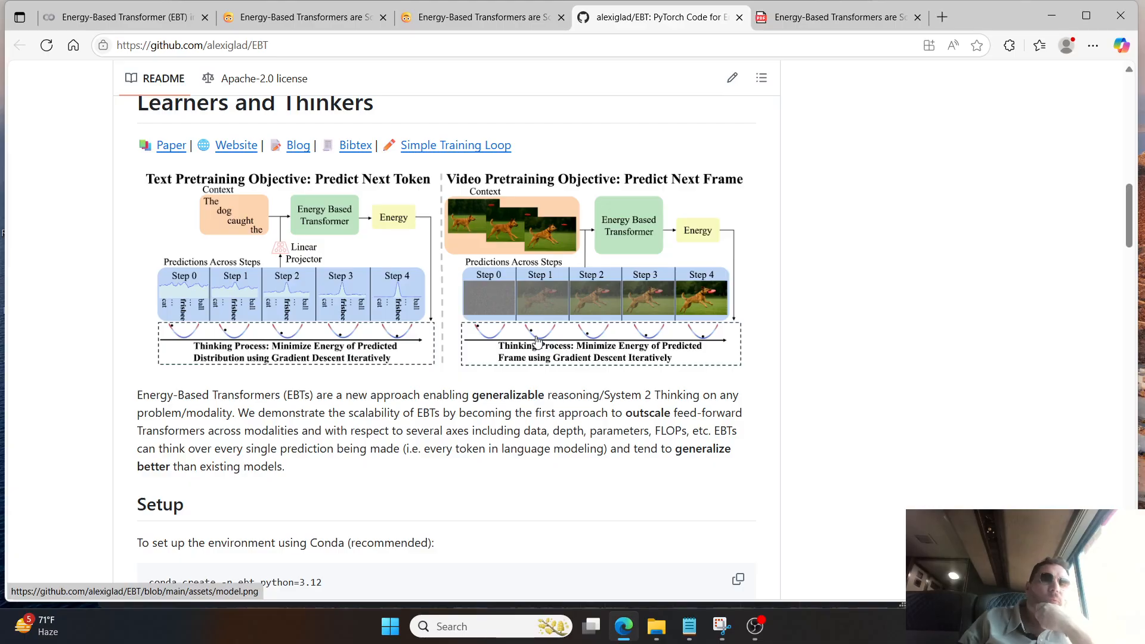
scroll(down, 3)
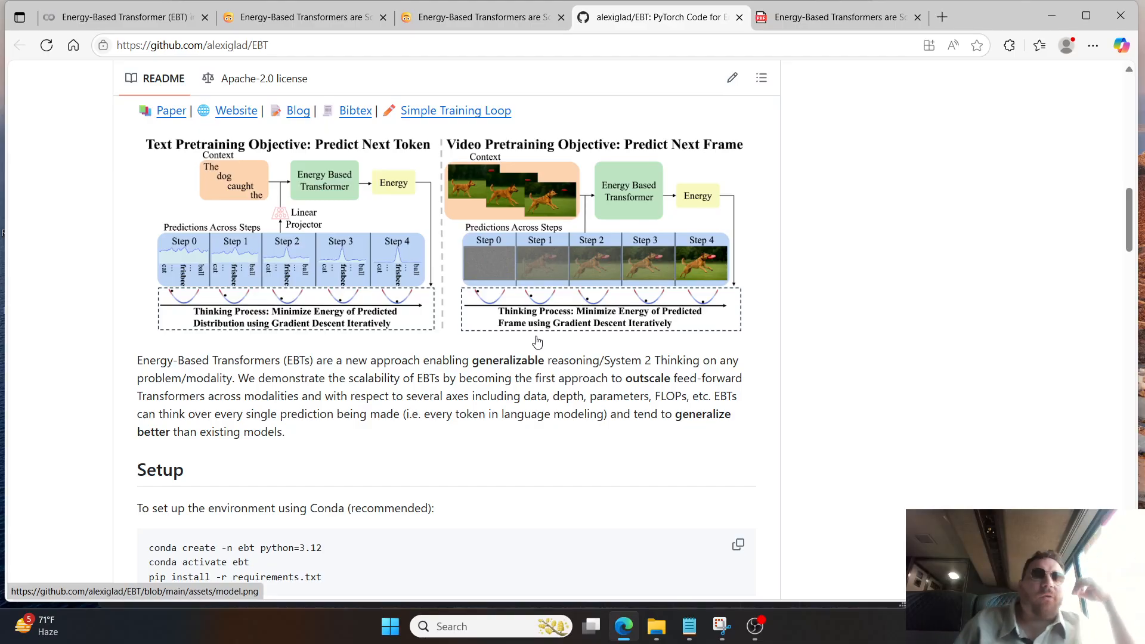
scroll(down, 3)
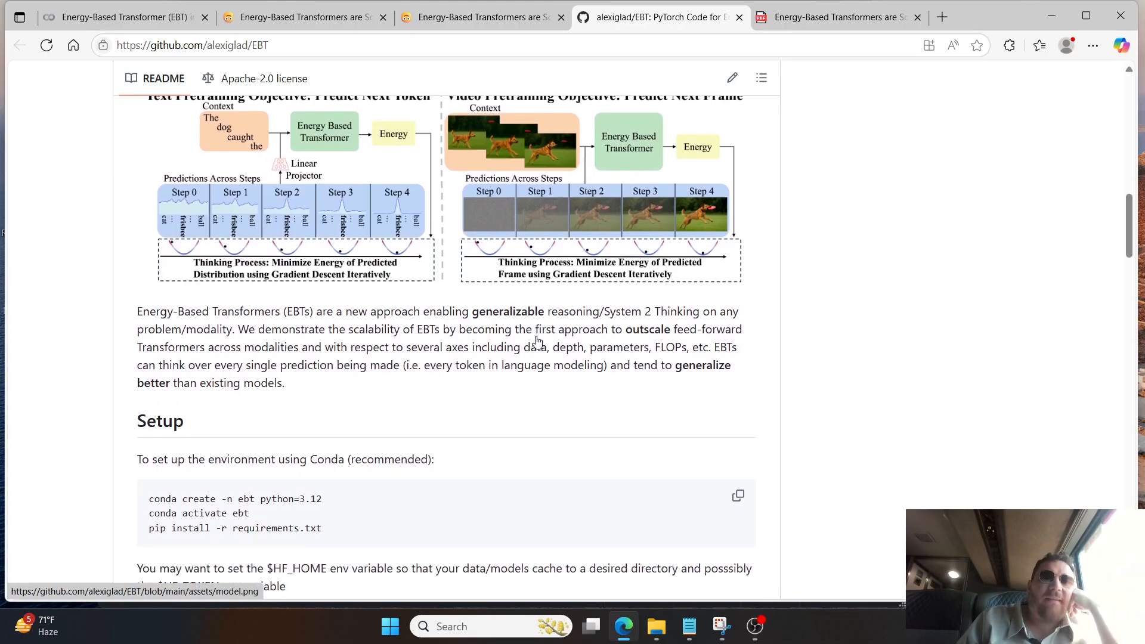
scroll(down, 3)
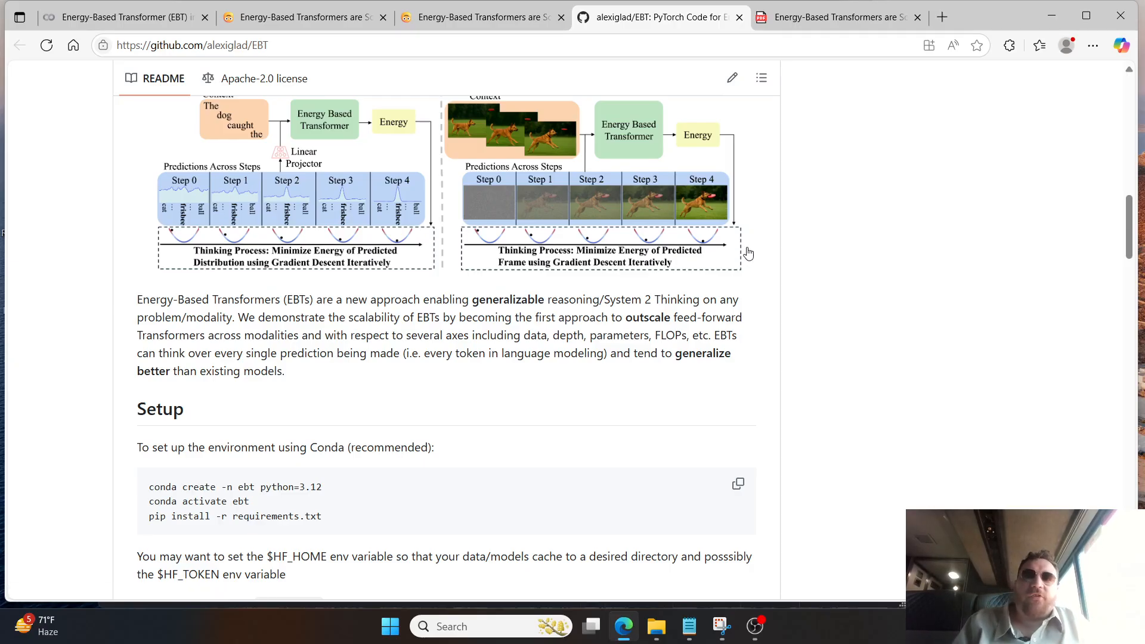
drag(137, 300, 285, 371)
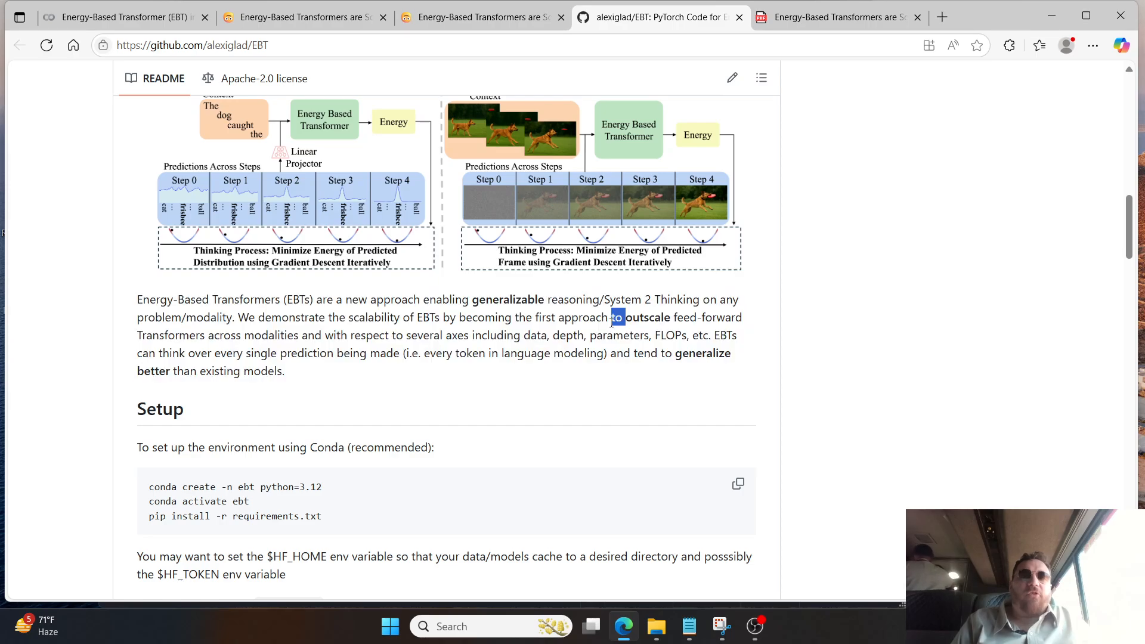
double_click(723, 317)
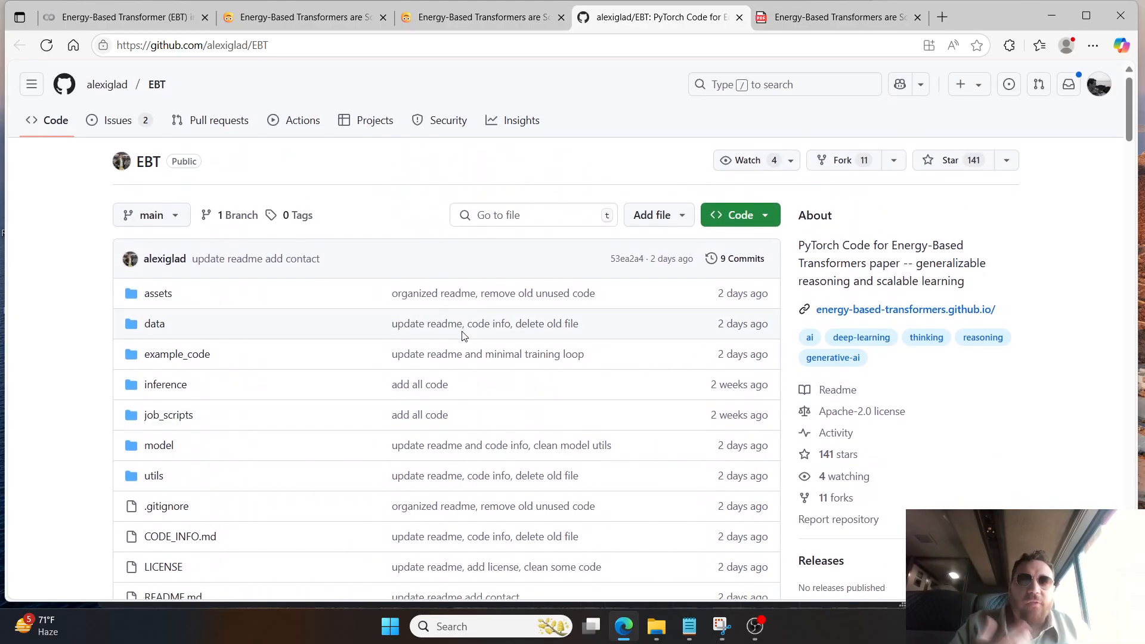
Step: Scroll the EBT paper PDF down toward Figure 2 on page 4
click(479, 17)
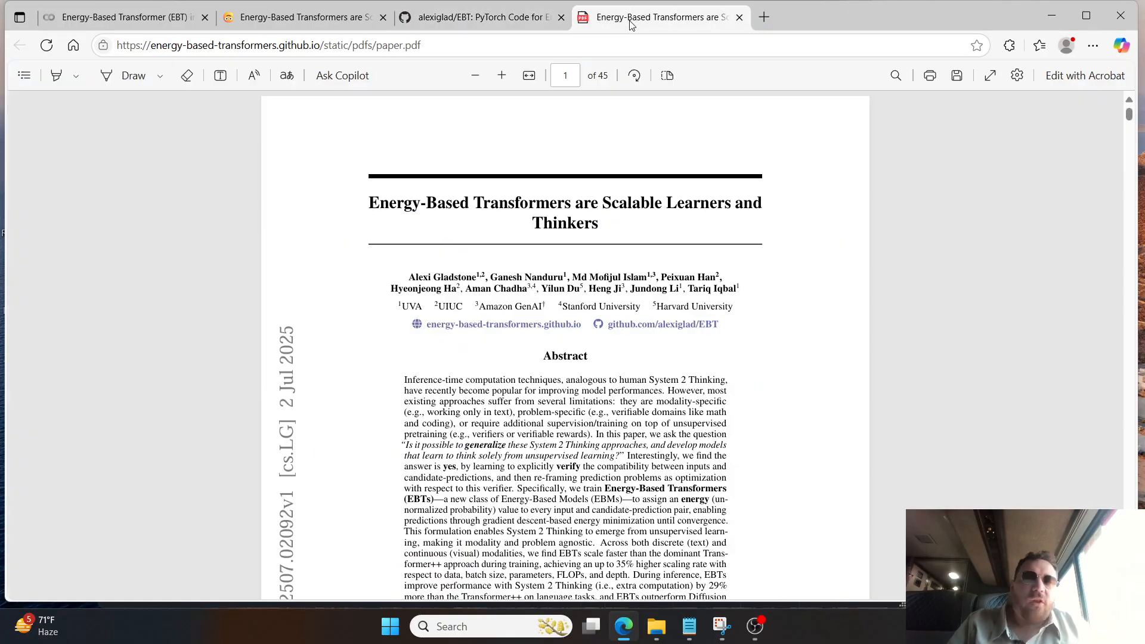
scroll(down, 3)
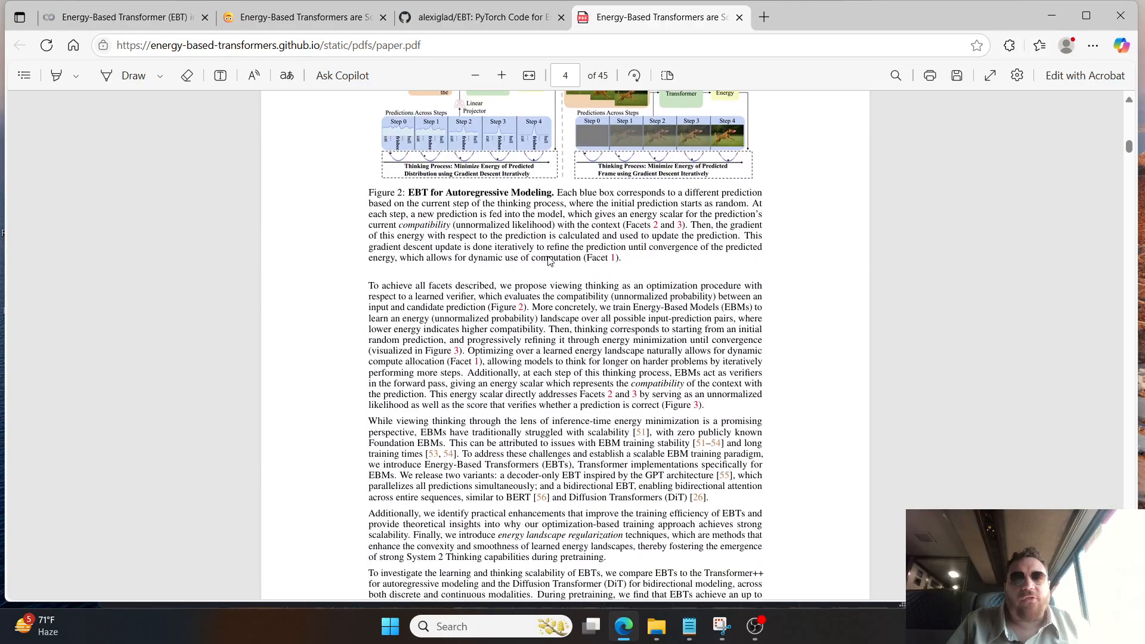
scroll(down, 3)
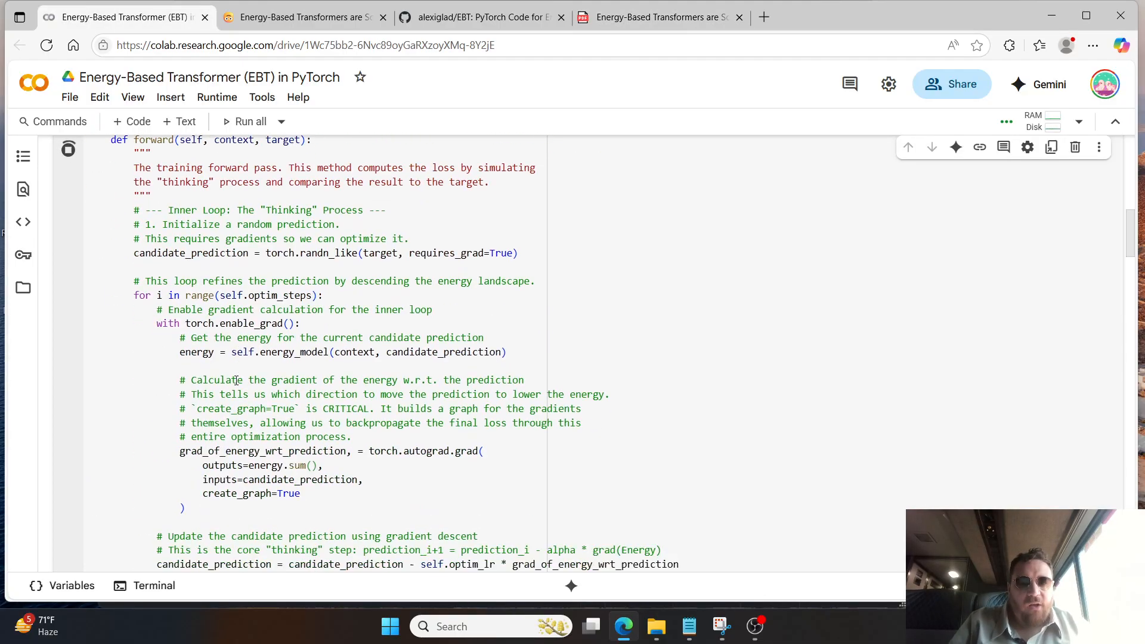
Step: Highlight the training loss log, which reaches 0.1567 at step 1600 of 2000
scroll(down, 3)
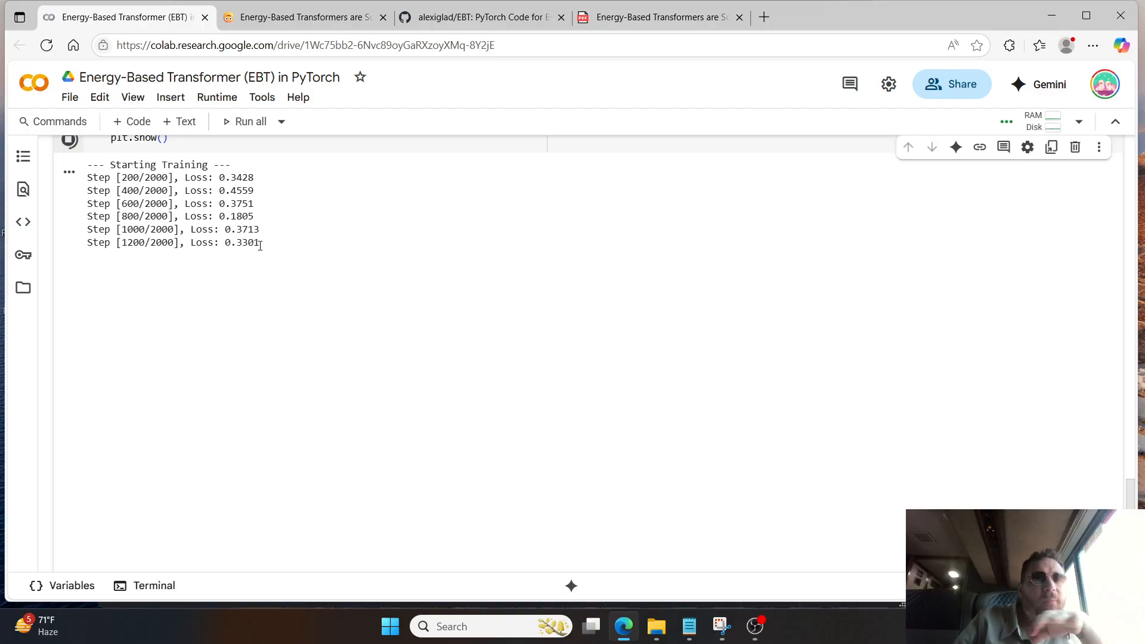
drag(146, 216, 259, 243)
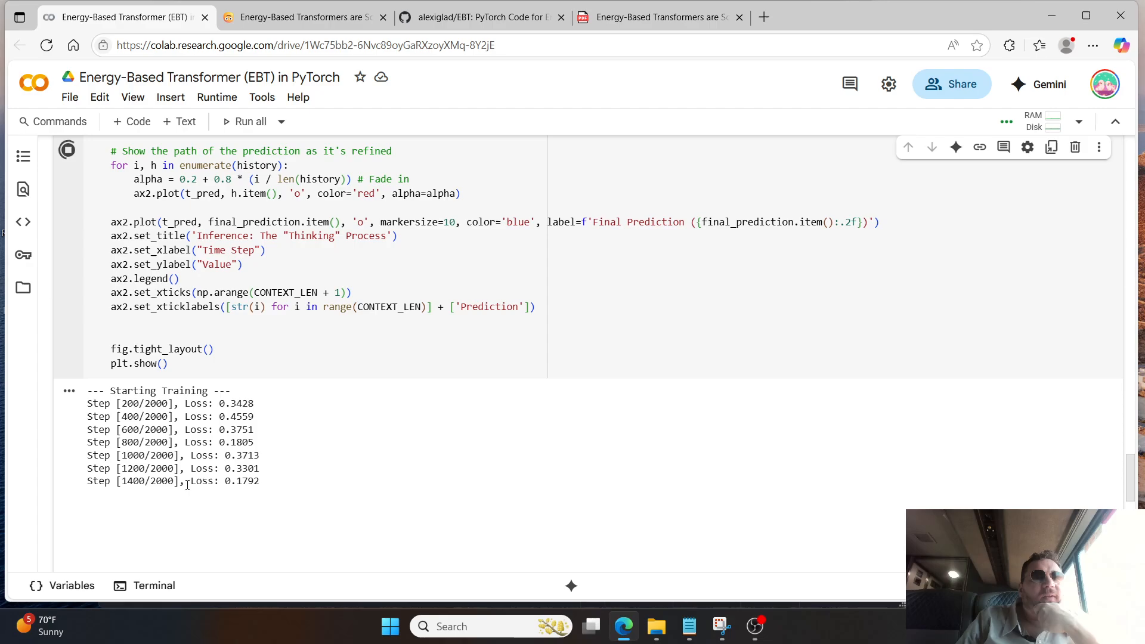
triple_click(173, 481)
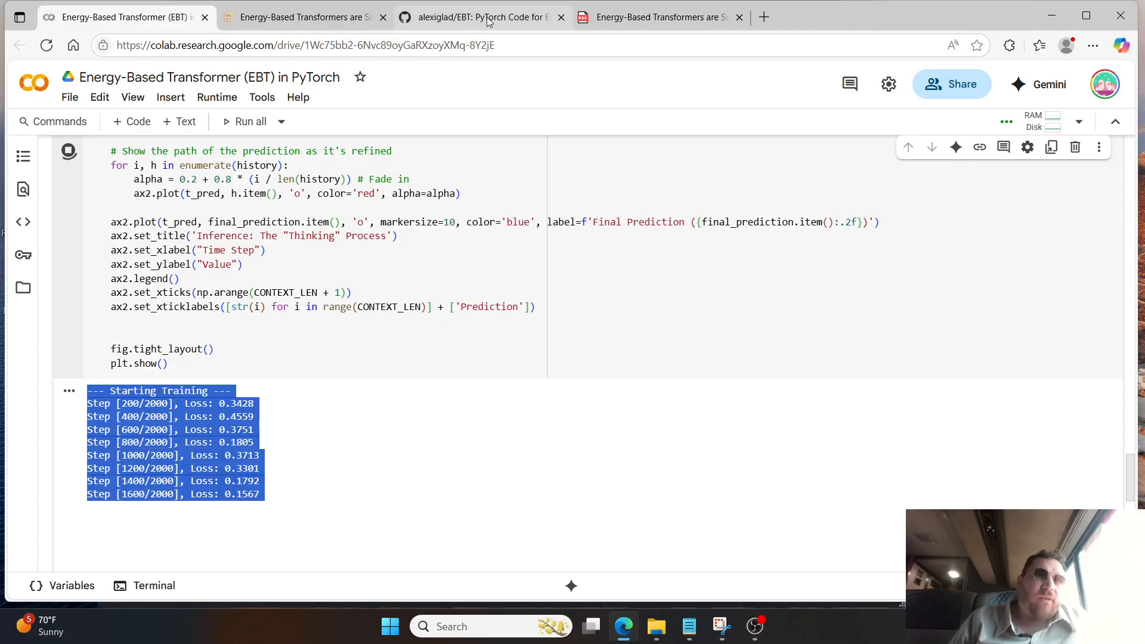
click(482, 17)
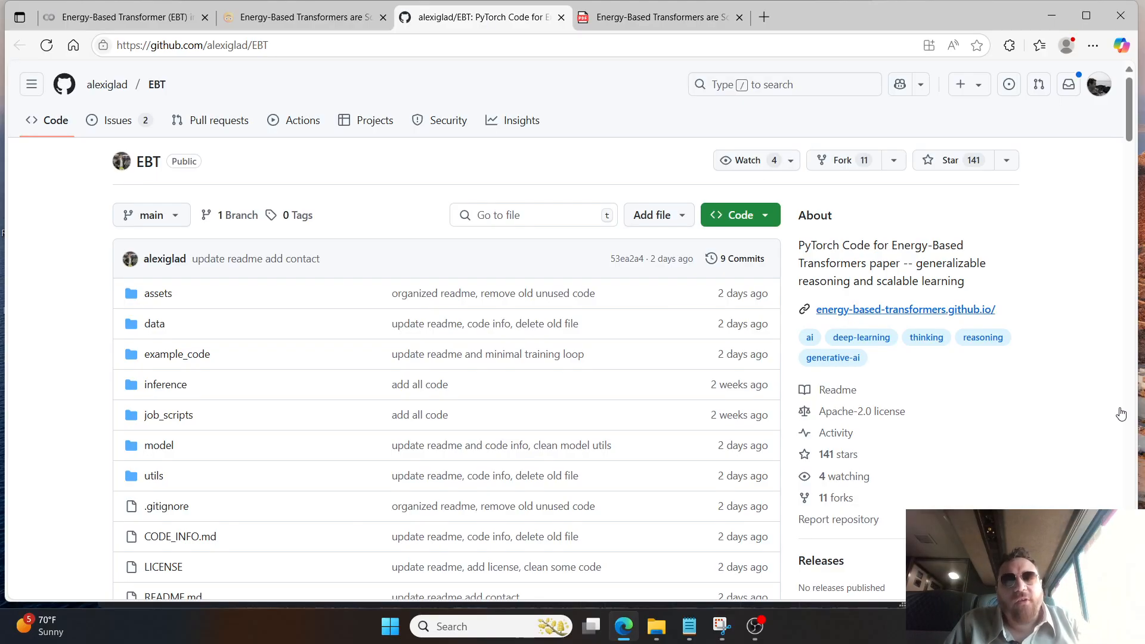
Step: Scroll the README down to Setup, showing the conda environment commands and wandb login notes
scroll(down, 3)
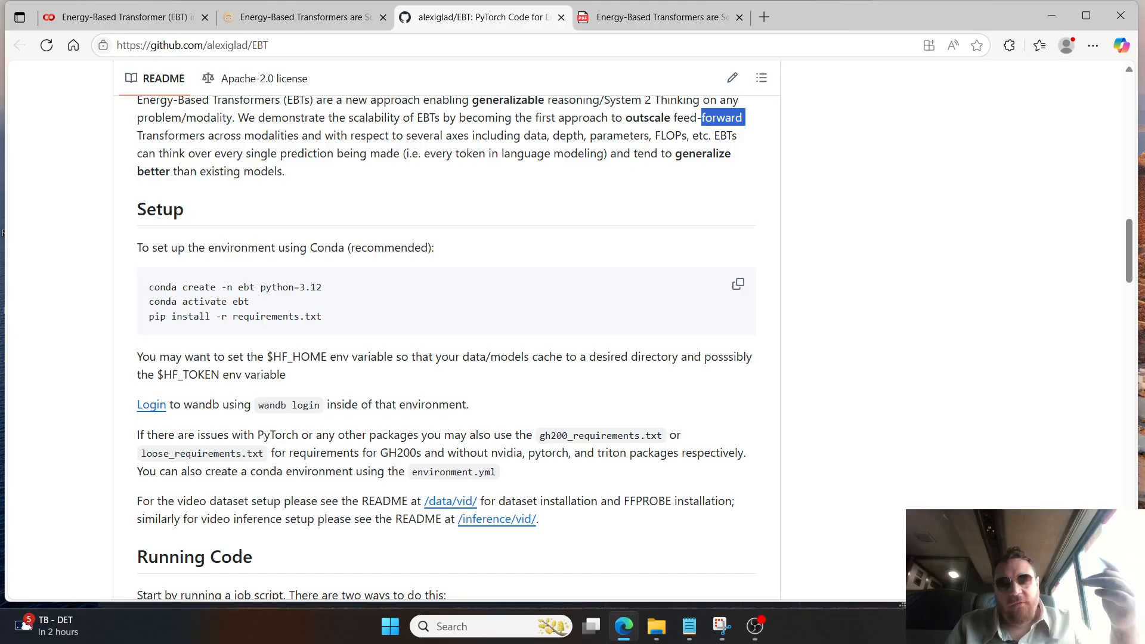
mouse_move(754, 626)
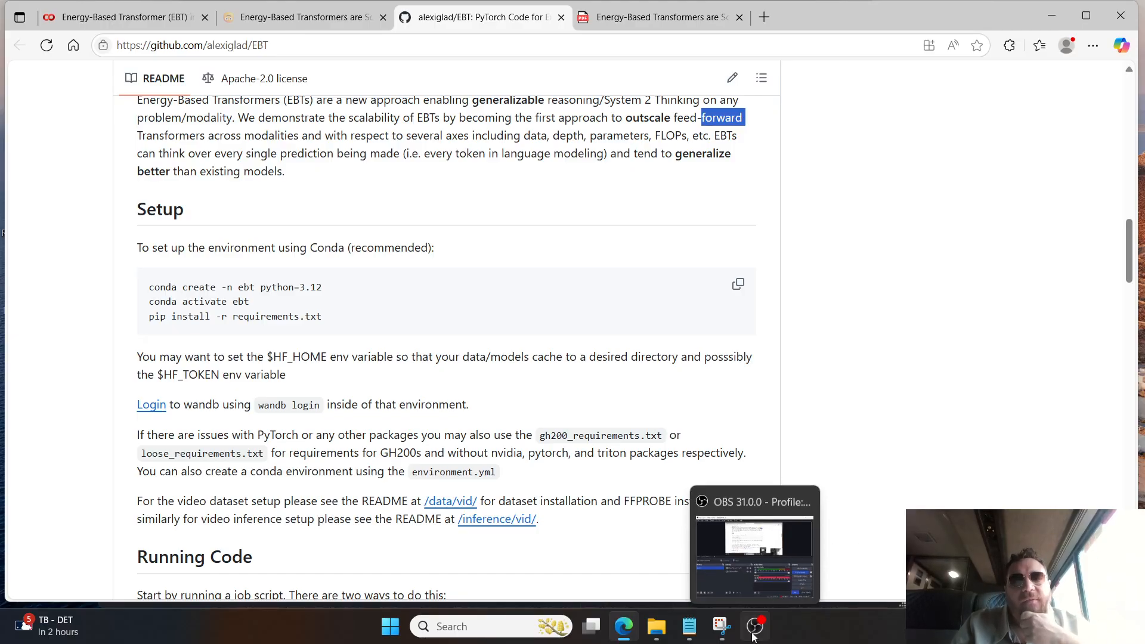